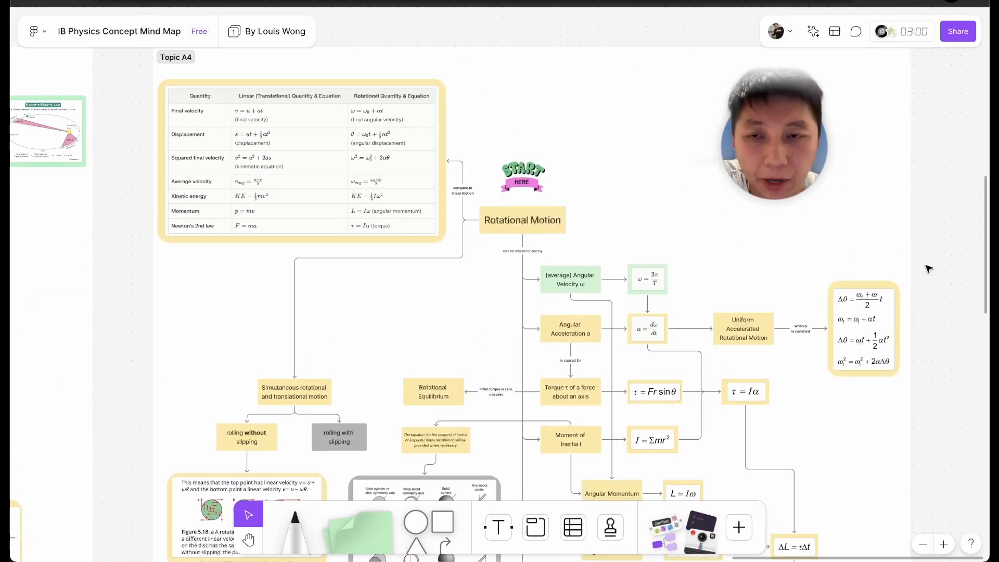
{"action": "scroll", "scroll_direction": "down", "scroll_amount": 3}
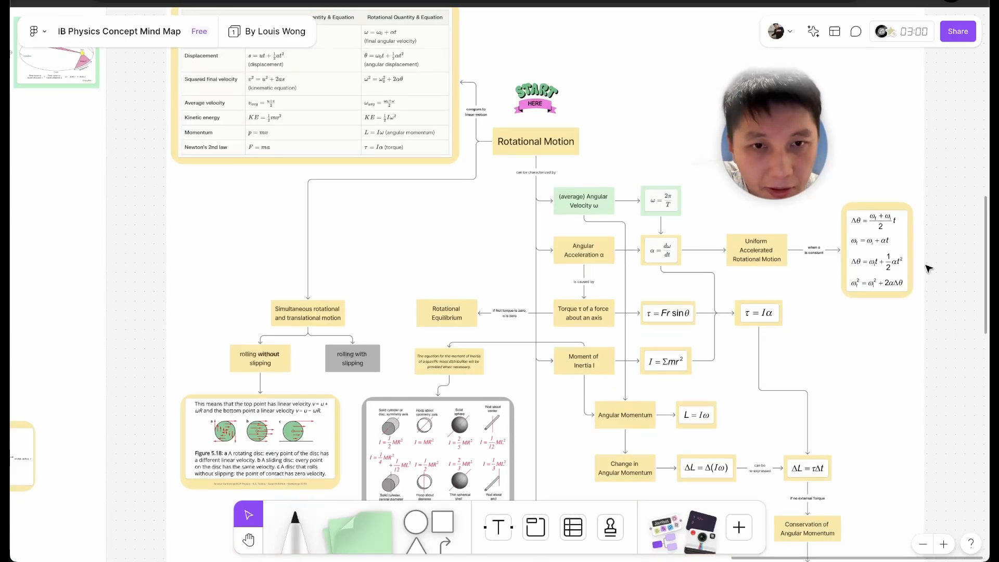
{"action": "scroll", "scroll_direction": "down", "scroll_amount": 3}
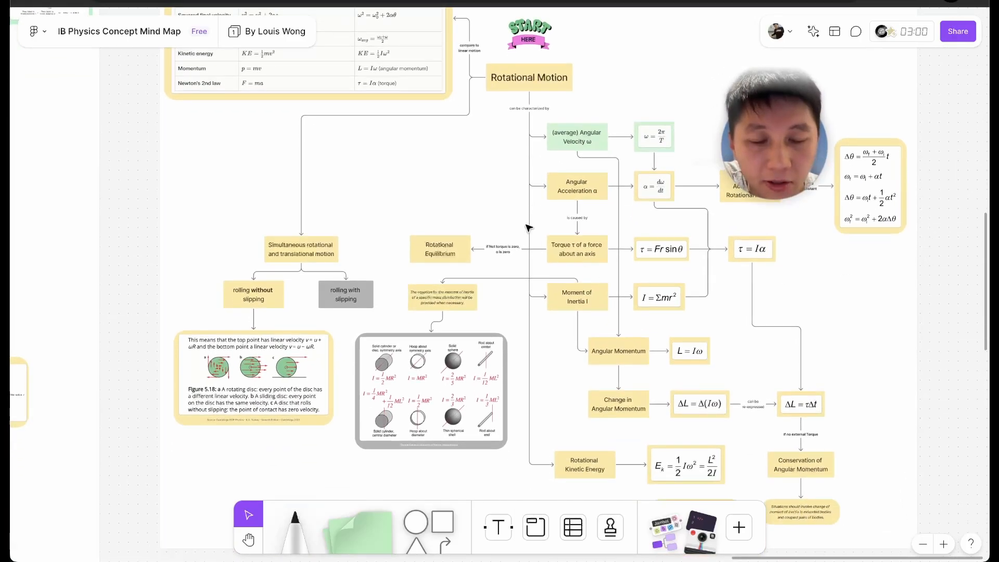
{"action": "mouse_move", "coordinate": [446, 170]}
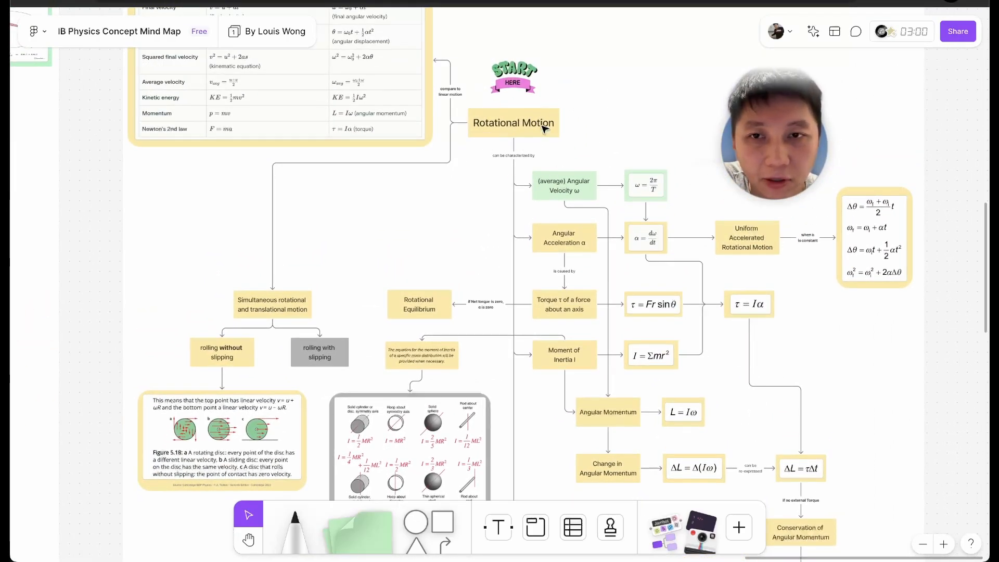
{"action": "scroll", "scroll_direction": "down", "scroll_amount": 3}
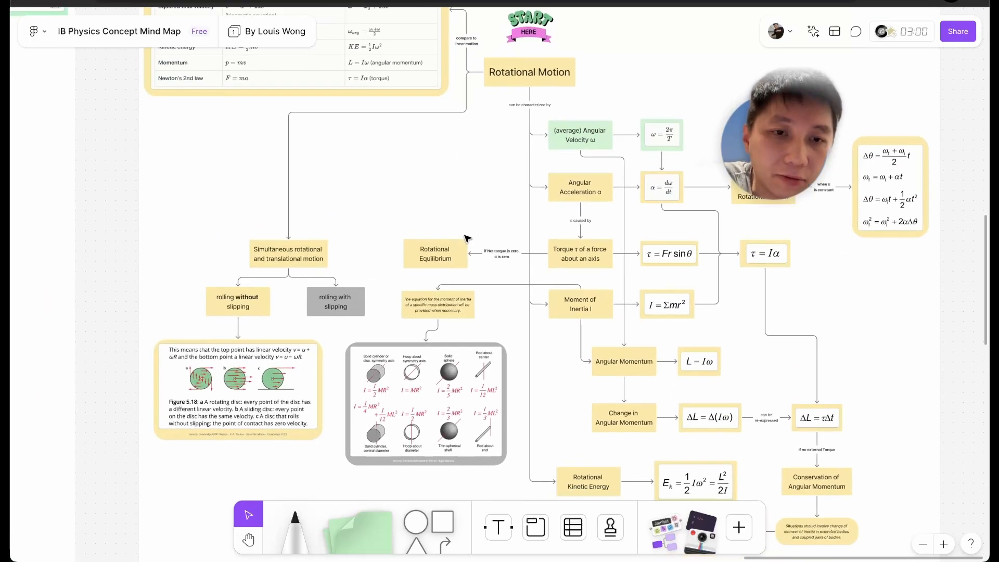